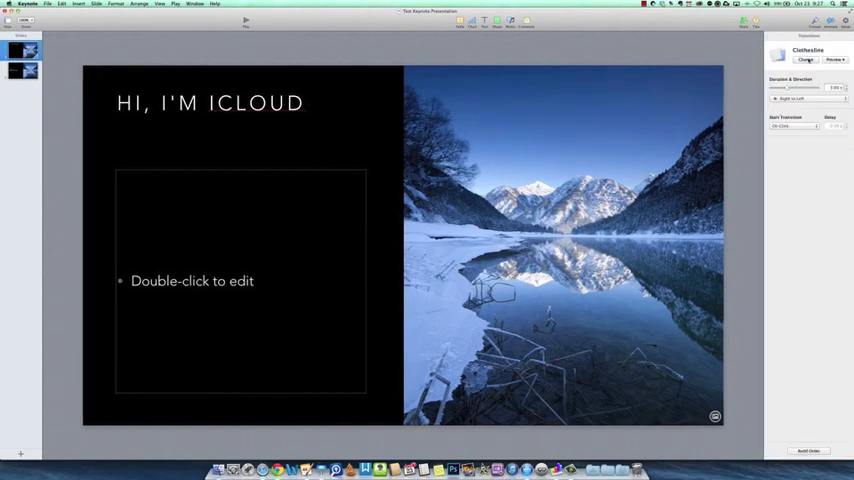
- Switch the slide size to Widescreen (16:9) from the Document inspector's Slide Size choices
{"action": "left_click", "coordinate": [806, 60]}
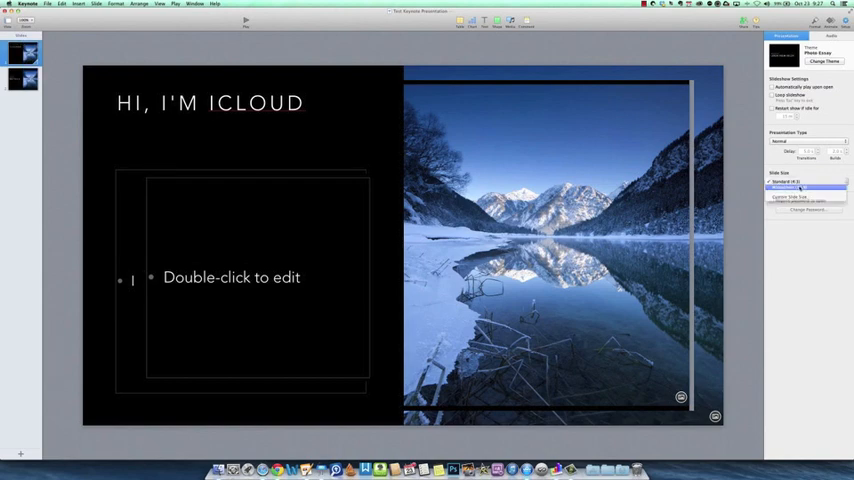
{"action": "left_click", "coordinate": [808, 140]}
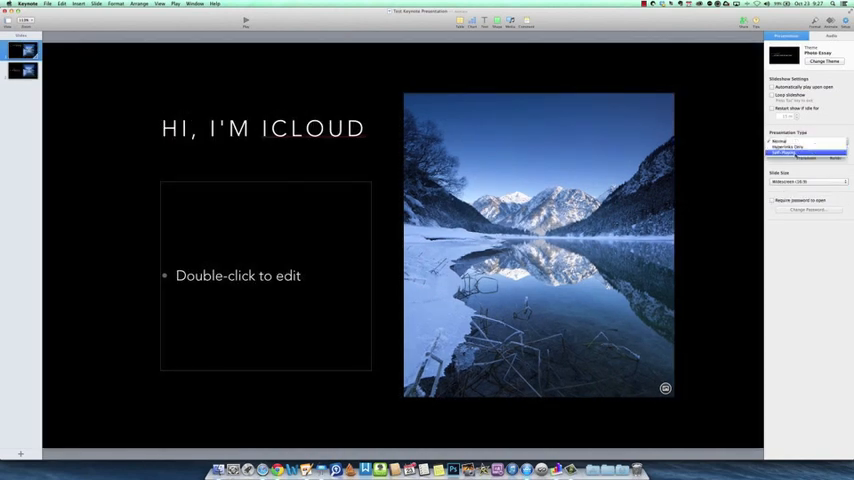
{"action": "left_click", "coordinate": [804, 156]}
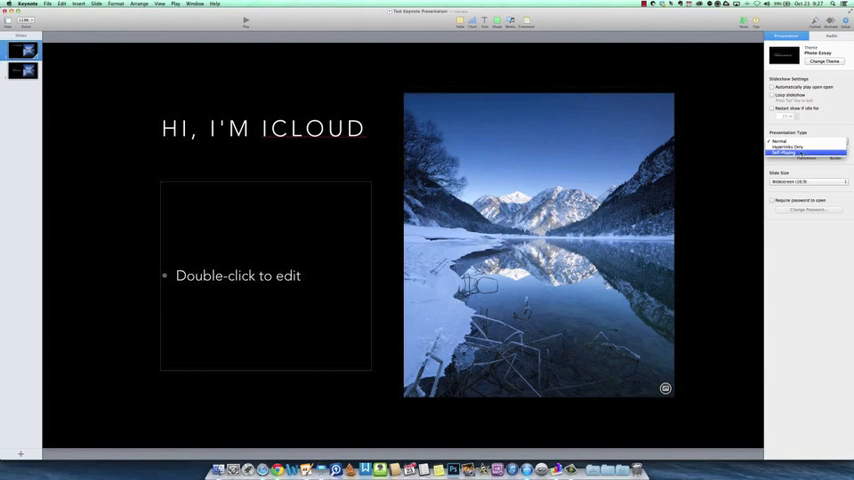
{"action": "left_click", "coordinate": [780, 140]}
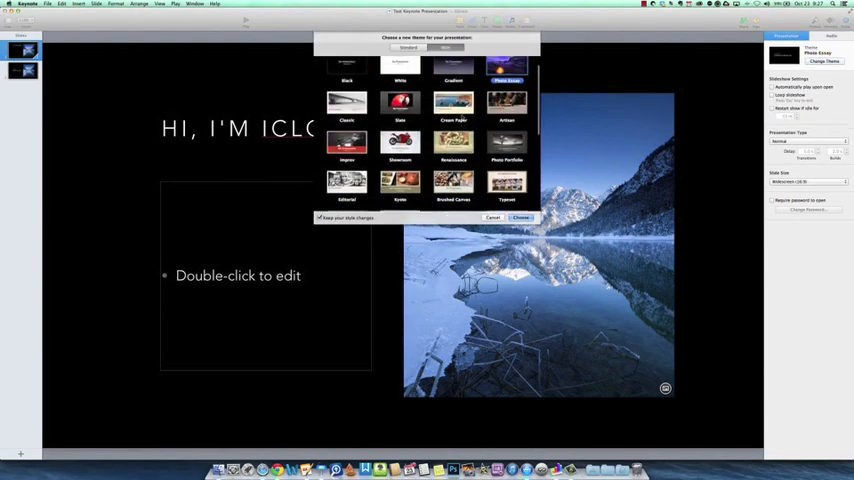
- Browse the theme gallery and apply the lakeside-dock theme to the presentation
{"action": "scroll", "scroll_direction": "down", "scroll_amount": 3}
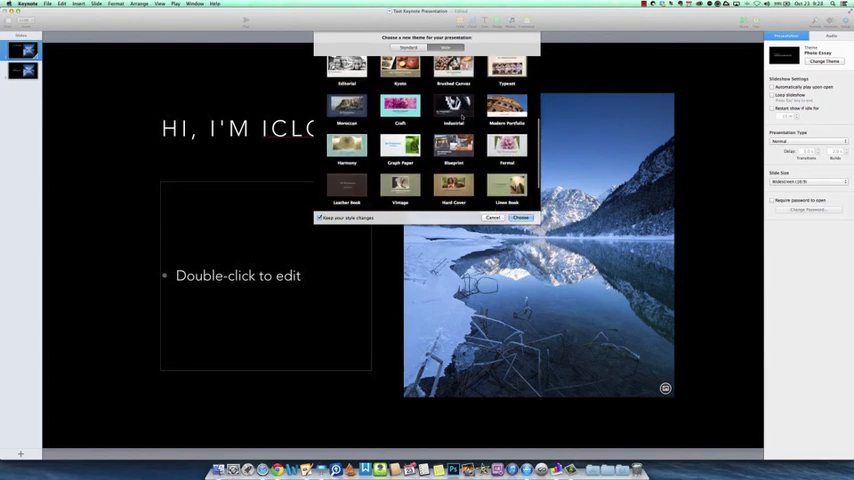
{"action": "scroll", "scroll_direction": "up", "scroll_amount": 3}
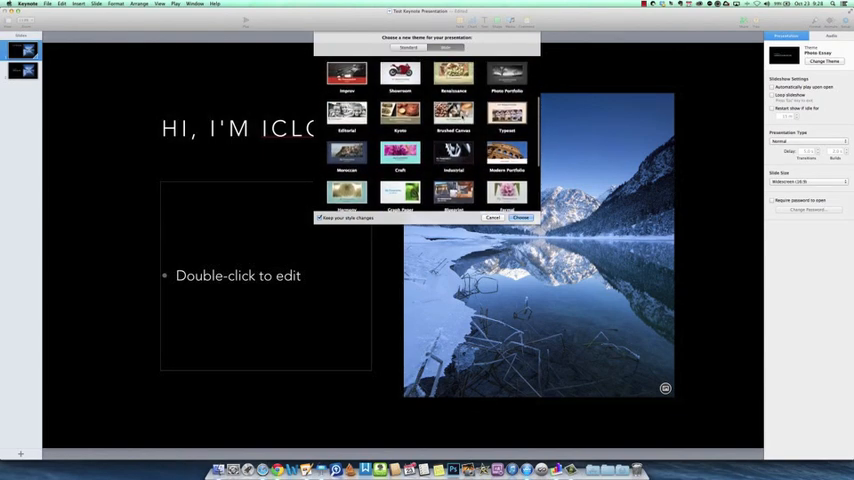
{"action": "scroll", "scroll_direction": "up", "scroll_amount": 3}
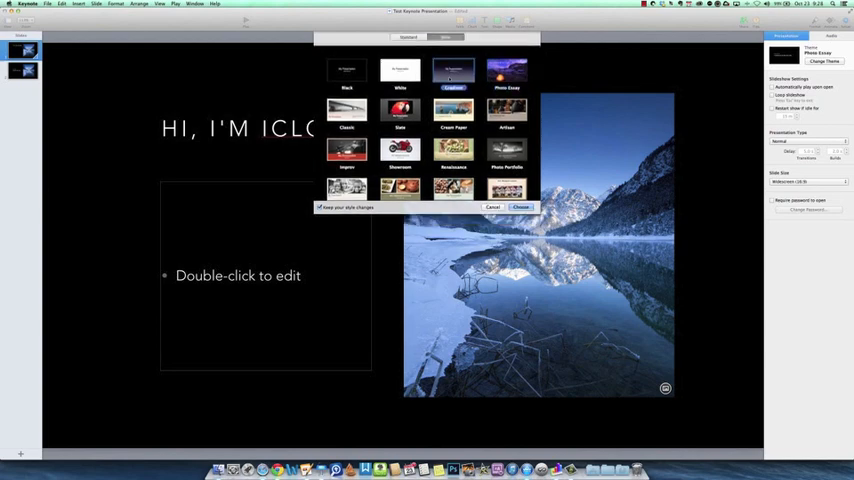
{"action": "left_click", "coordinate": [520, 208]}
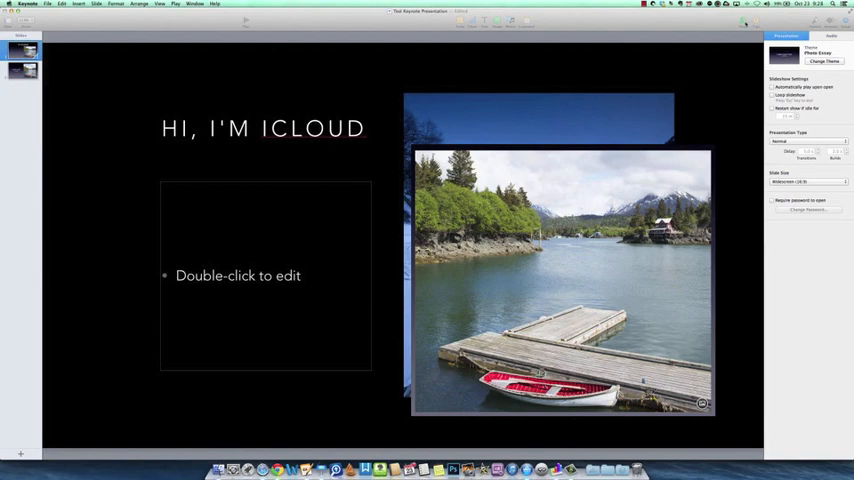
{"action": "left_click", "coordinate": [744, 20]}
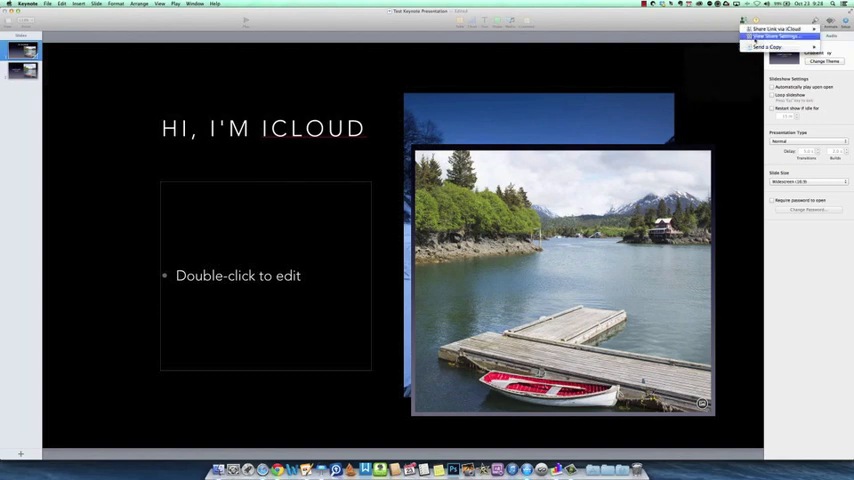
{"action": "mouse_move", "coordinate": [780, 28]}
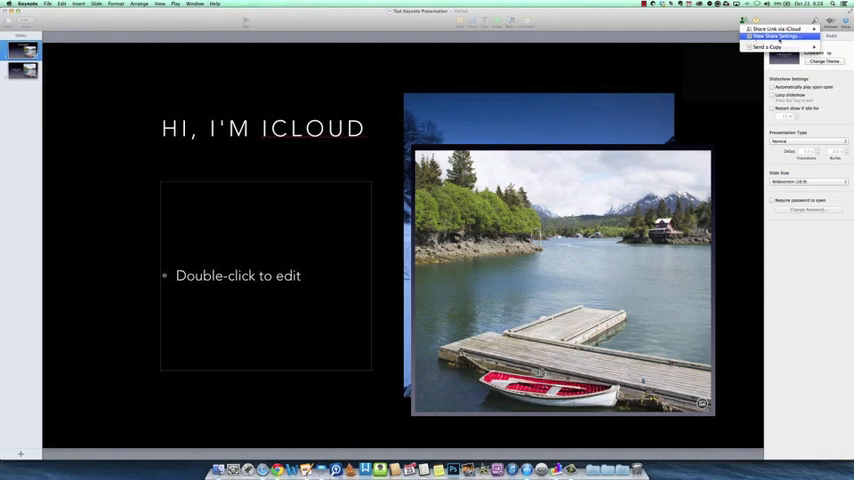
{"action": "mouse_move", "coordinate": [778, 36]}
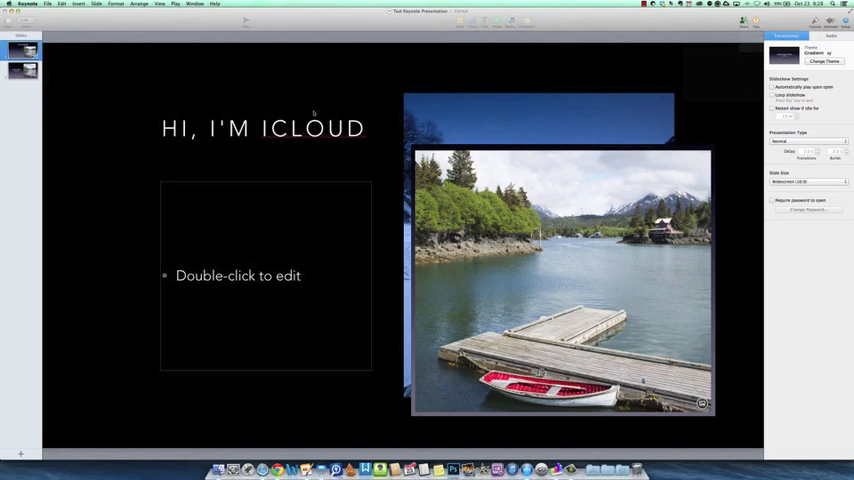
{"action": "mouse_move", "coordinate": [280, 112]}
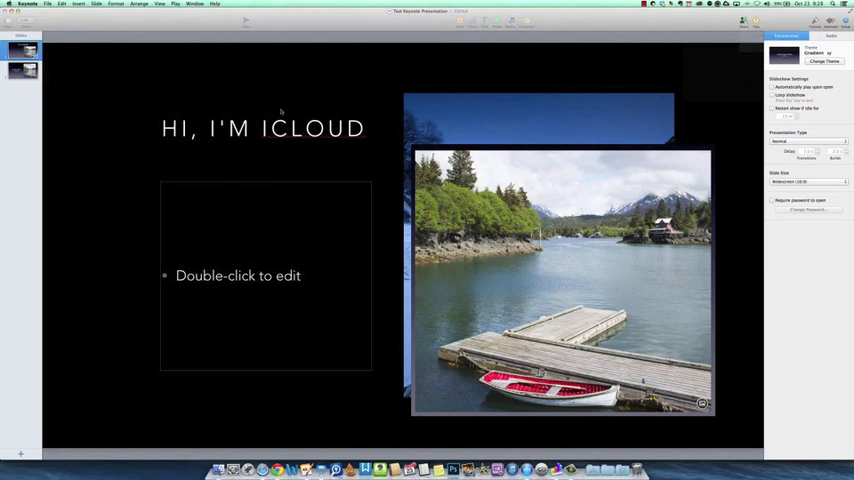
{"action": "mouse_move", "coordinate": [352, 216]}
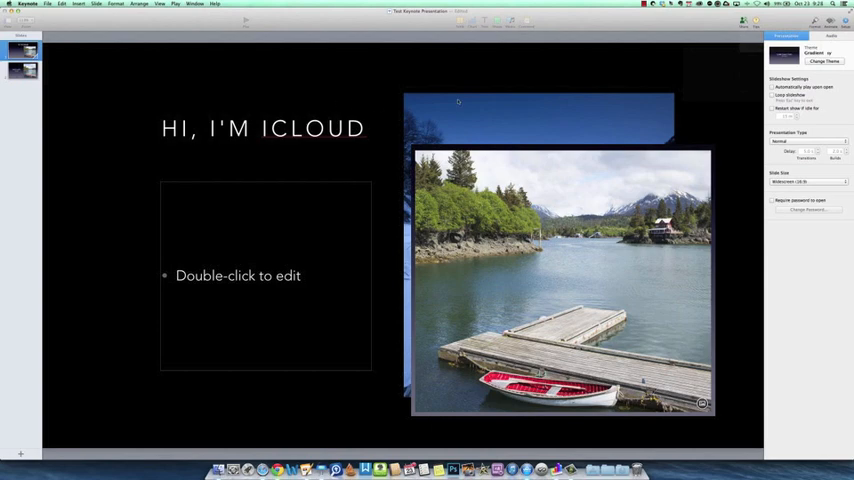
{"action": "mouse_move", "coordinate": [652, 80]}
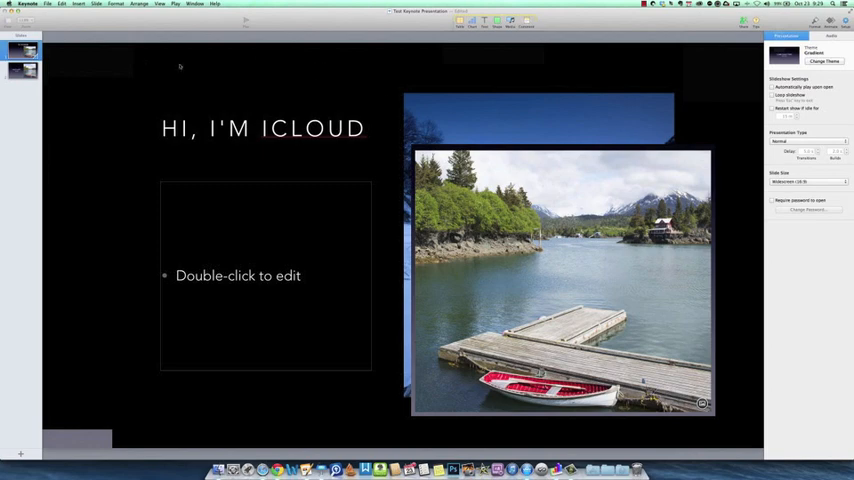
- Apply the new theme's layout to the slide and look over the View menu options
{"action": "left_click", "coordinate": [160, 30]}
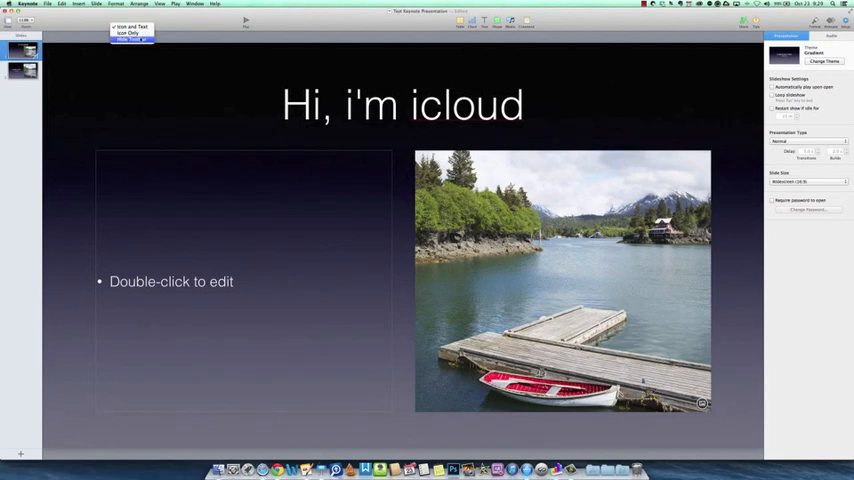
{"action": "mouse_move", "coordinate": [130, 40]}
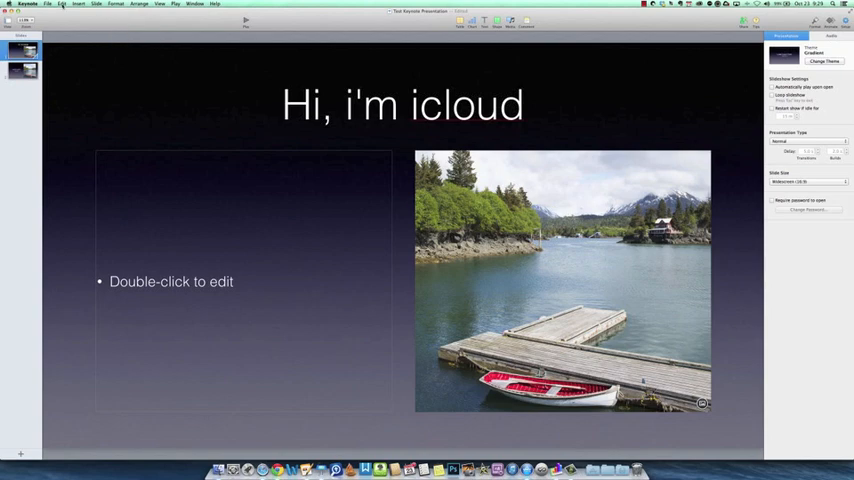
{"action": "left_click", "coordinate": [96, 4]}
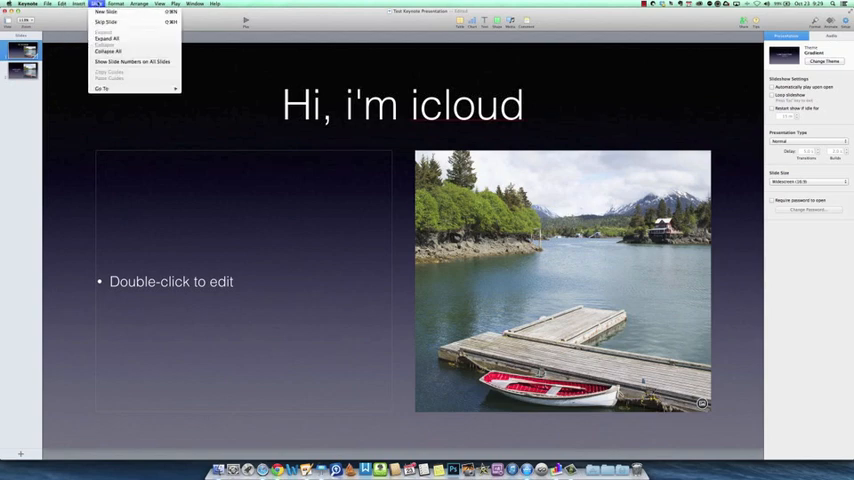
{"action": "left_click", "coordinate": [116, 4]}
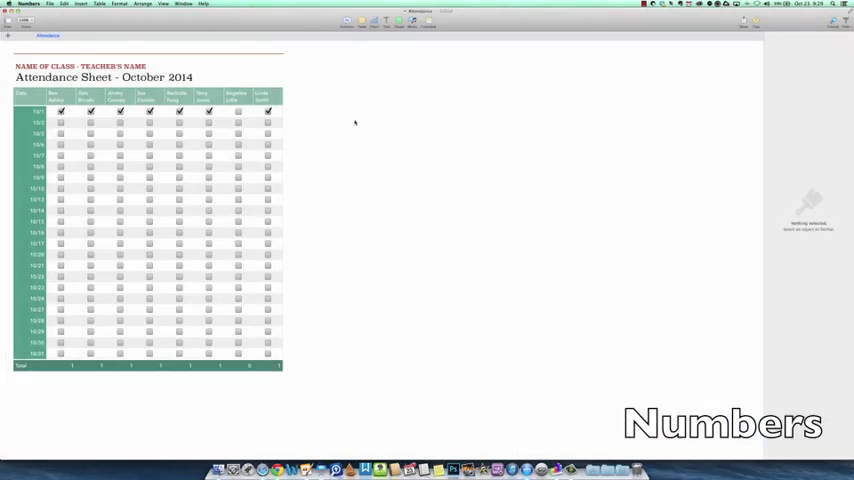
{"action": "mouse_move", "coordinate": [824, 36]}
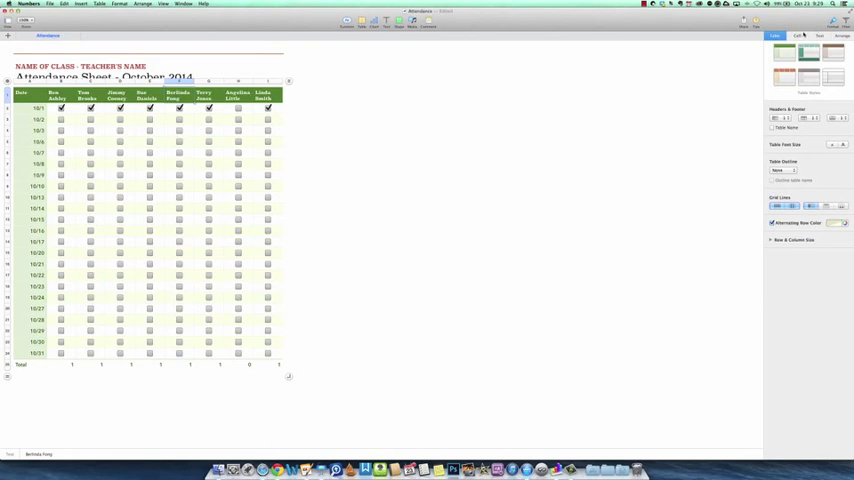
- Review the attendance sheet's Cell and Text format options in the sidebar
{"action": "left_click", "coordinate": [796, 36]}
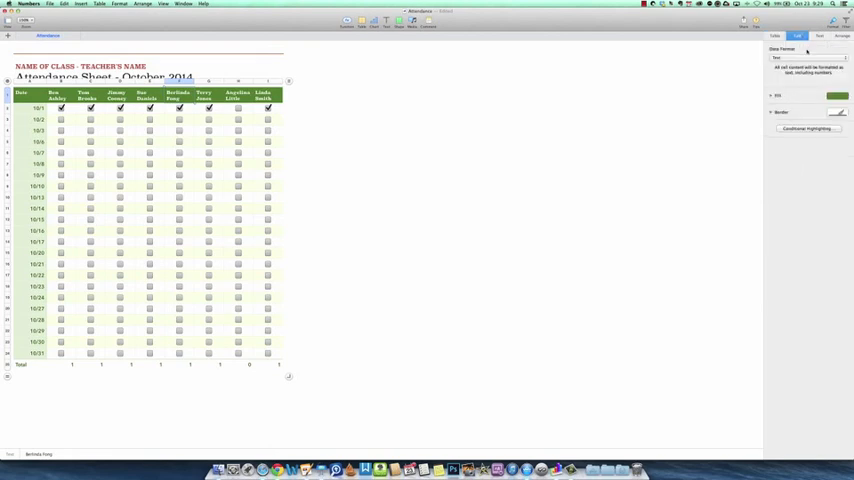
{"action": "left_click", "coordinate": [820, 36]}
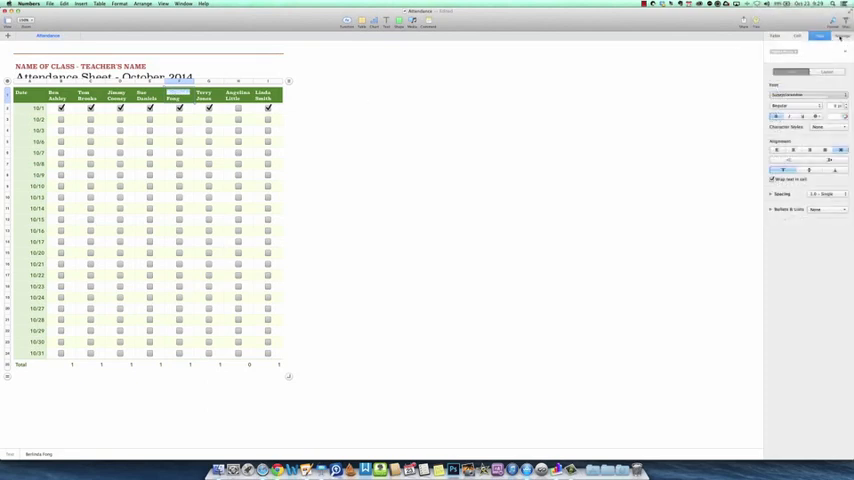
{"action": "left_click", "coordinate": [832, 36]}
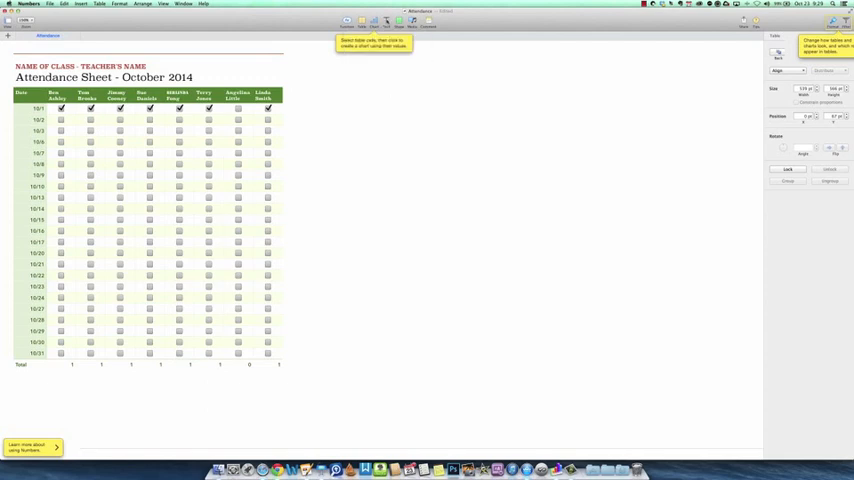
{"action": "left_click", "coordinate": [412, 20]}
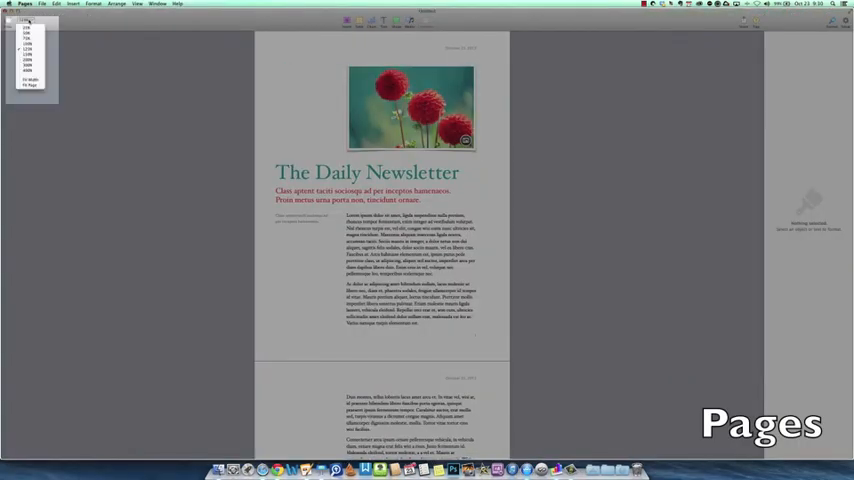
- Zoom in on The Daily Newsletter and read down to the end of the first page
{"action": "left_click", "coordinate": [28, 56]}
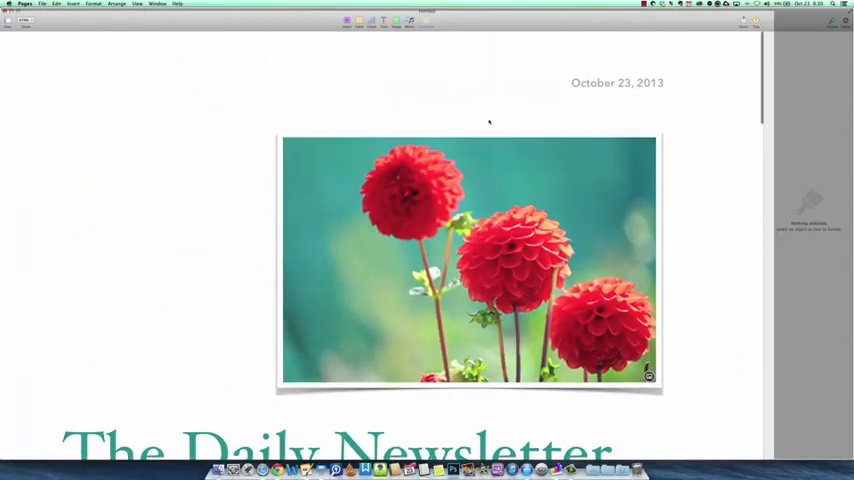
{"action": "scroll", "scroll_direction": "down", "scroll_amount": 3}
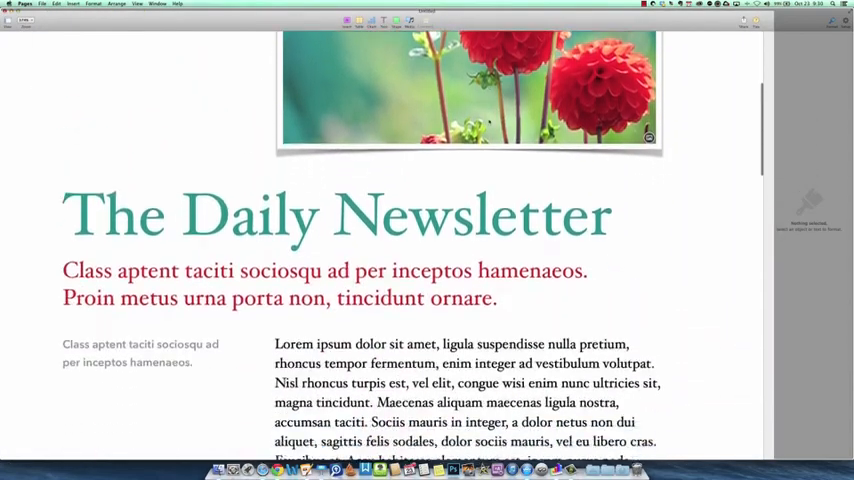
{"action": "scroll", "scroll_direction": "down", "scroll_amount": 3}
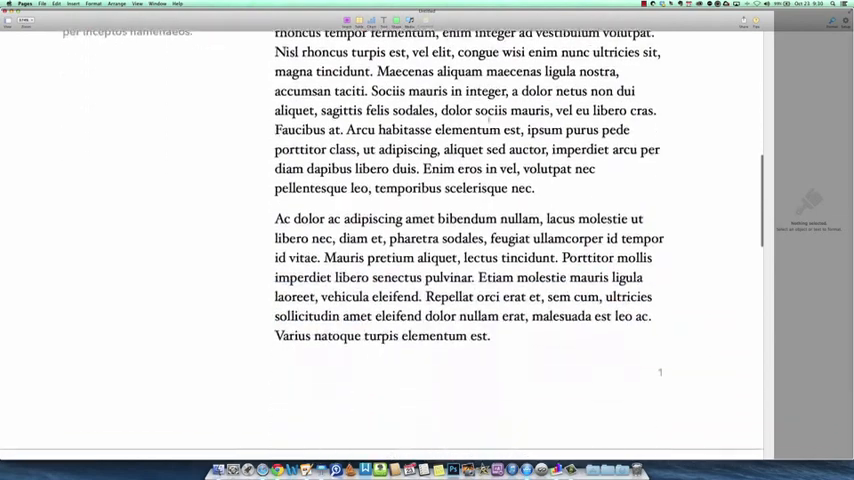
{"action": "scroll", "scroll_direction": "down", "scroll_amount": 3}
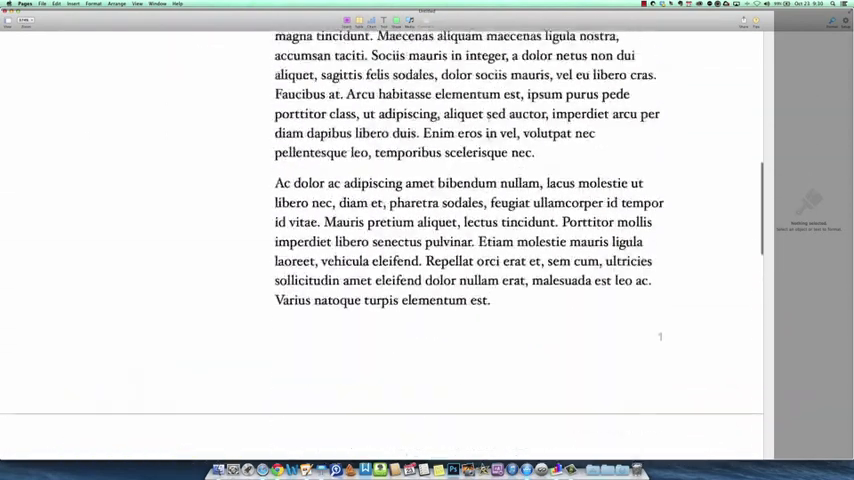
{"action": "left_click", "coordinate": [42, 4]}
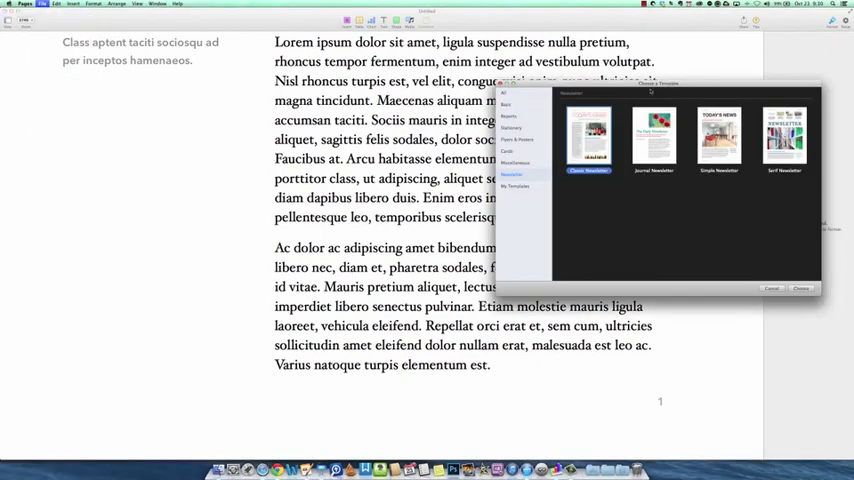
- From the Flyers templates, create a new document from the For Sale scooter flyer
{"action": "left_click", "coordinate": [316, 104]}
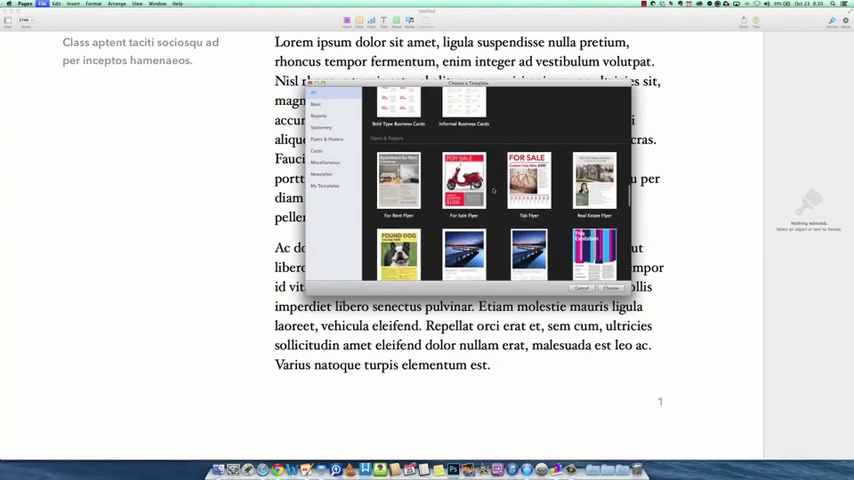
{"action": "double_click", "coordinate": [464, 184]}
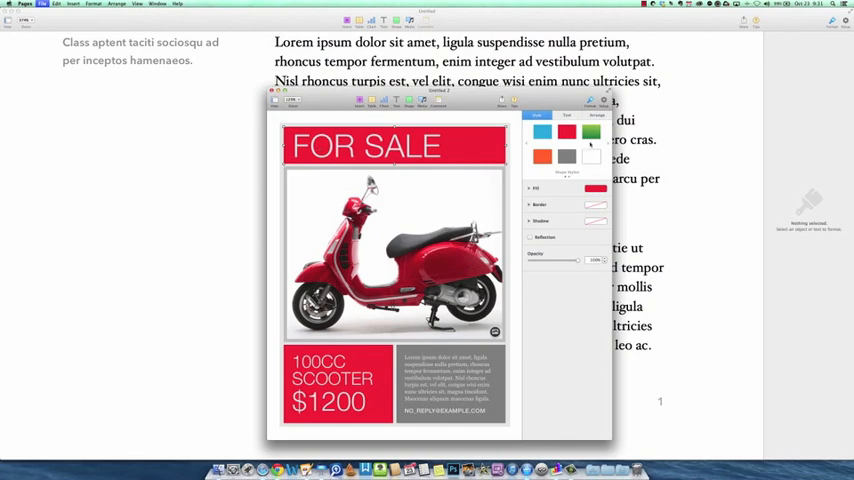
- Recolour the FOR SALE banner green and choose a sharing option for the flyer
{"action": "left_click", "coordinate": [592, 132]}
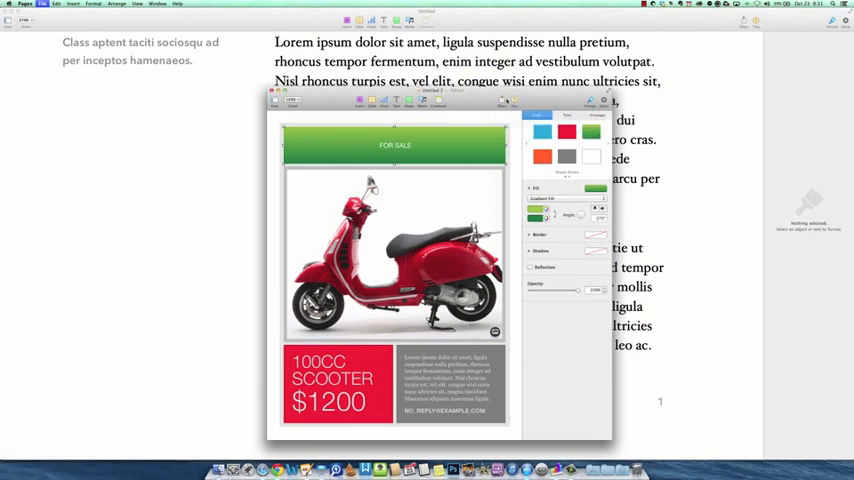
{"action": "left_click", "coordinate": [590, 100]}
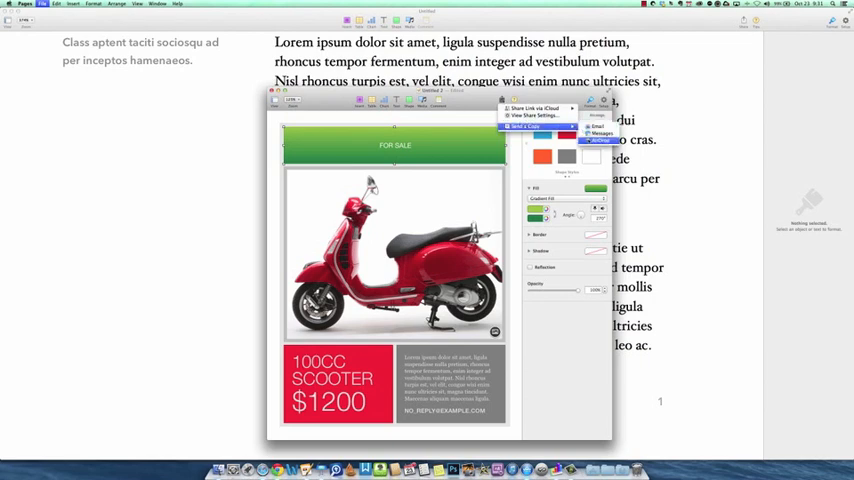
{"action": "left_click", "coordinate": [524, 128]}
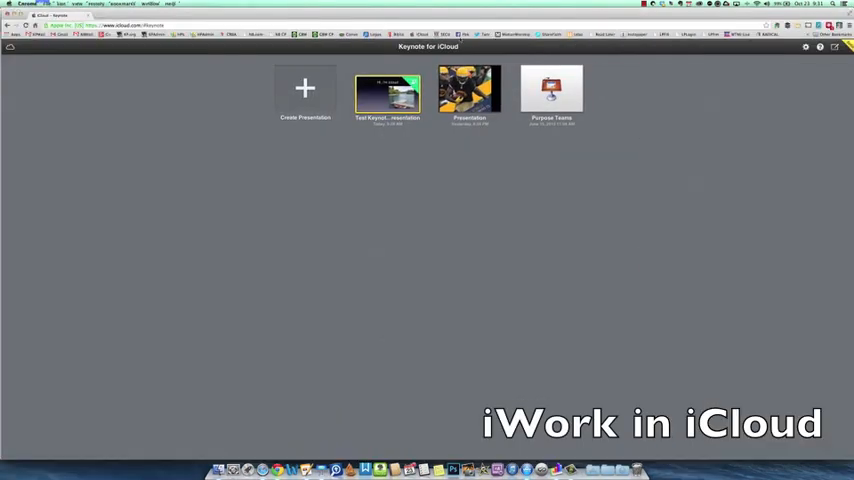
- Use the iCloud app switcher to move from Keynote to Pages for iCloud
{"action": "left_click", "coordinate": [10, 48]}
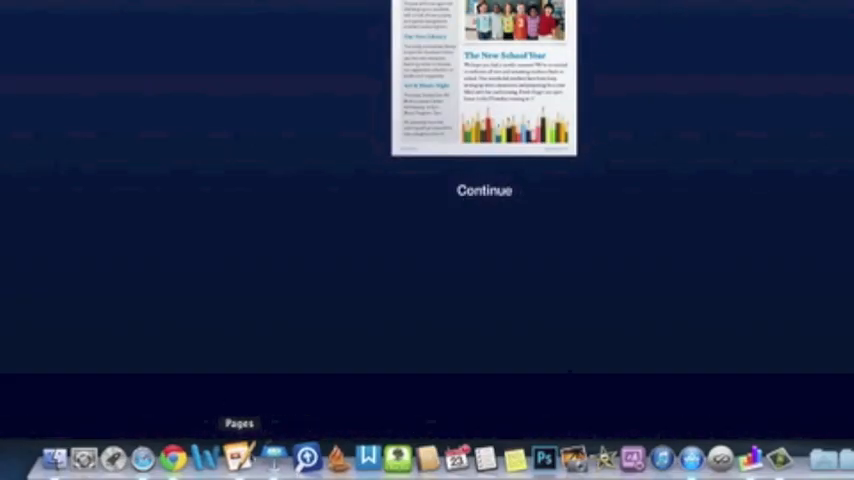
{"action": "mouse_move", "coordinate": [268, 458]}
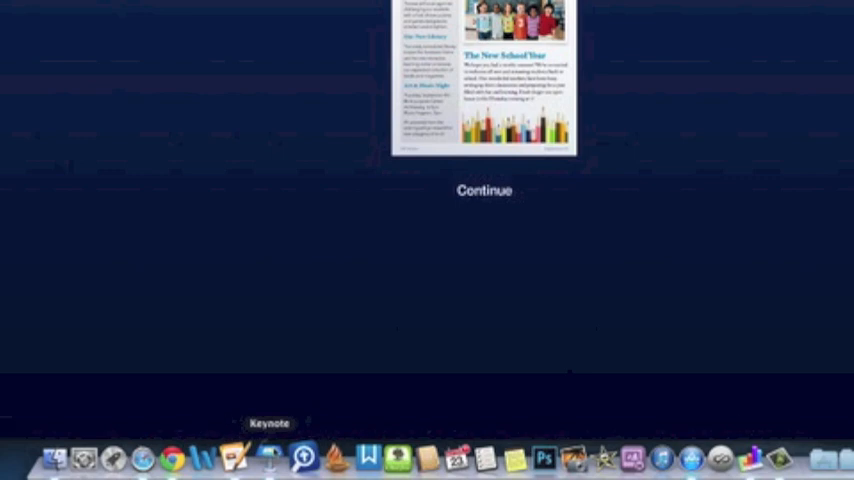
{"action": "mouse_move", "coordinate": [740, 456]}
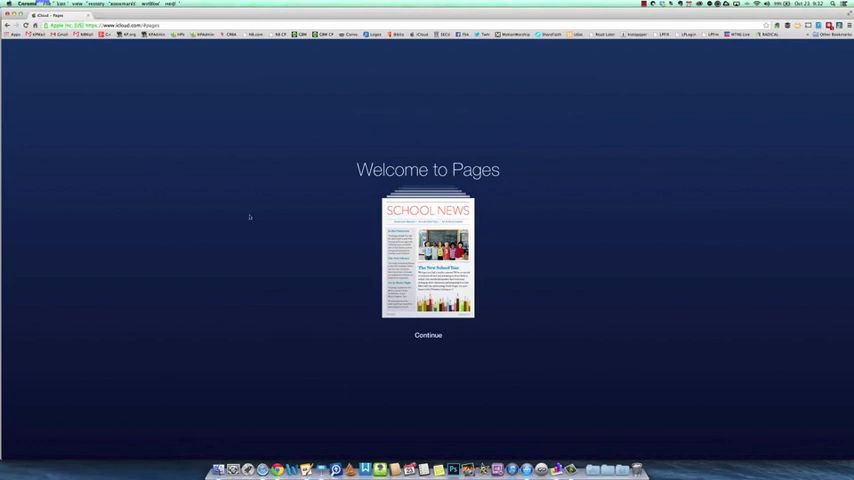
{"action": "mouse_move", "coordinate": [516, 170]}
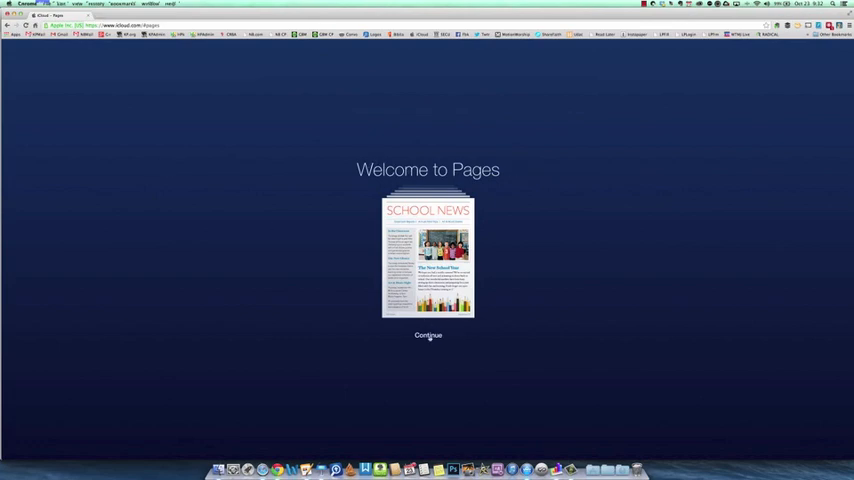
- Continue past the Welcome to Pages screens and set a zoom level on the Lighthouses document
{"action": "left_click", "coordinate": [428, 336]}
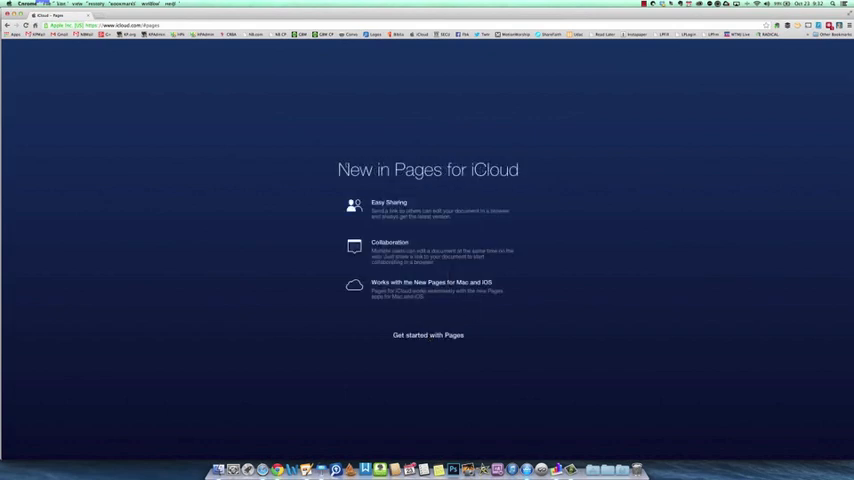
{"action": "mouse_move", "coordinate": [368, 242]}
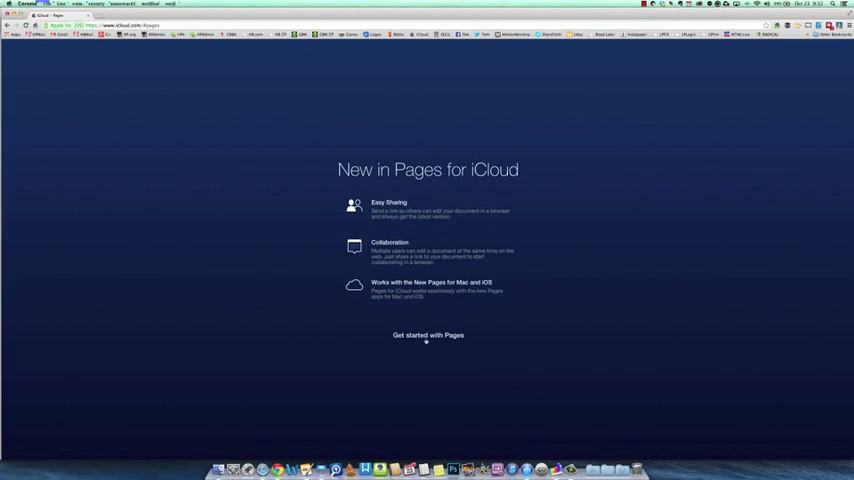
{"action": "left_click", "coordinate": [428, 336]}
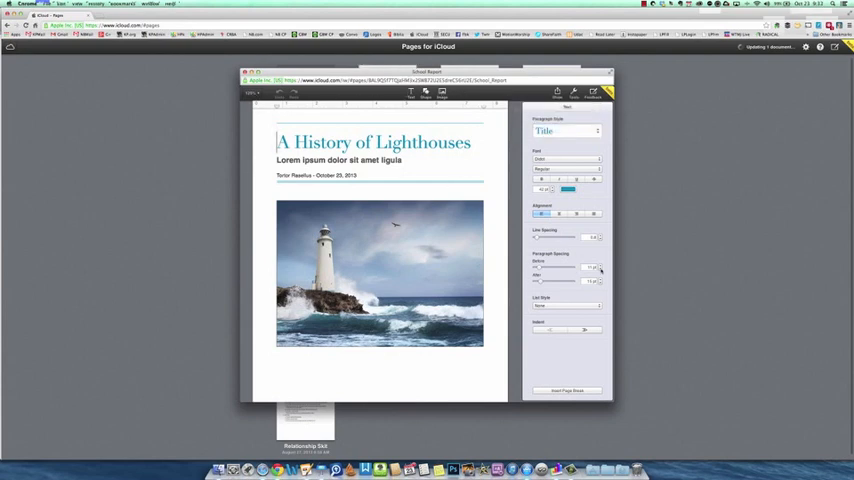
{"action": "left_click", "coordinate": [256, 92]}
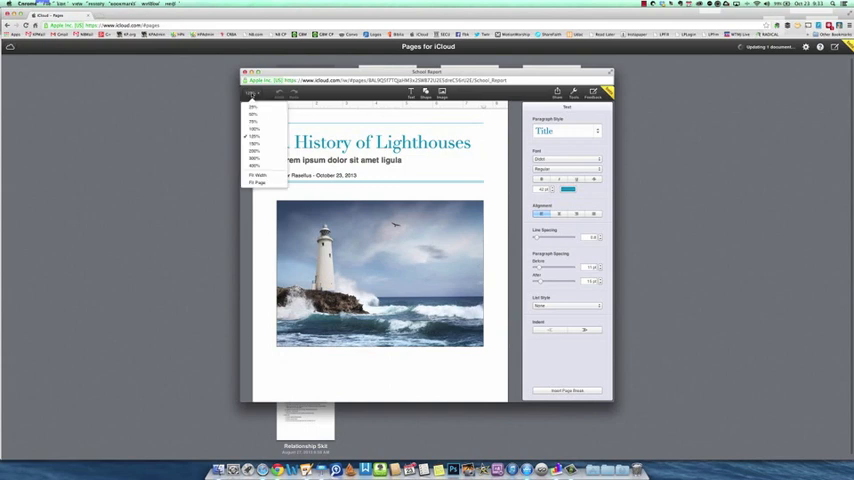
{"action": "left_click", "coordinate": [252, 136]}
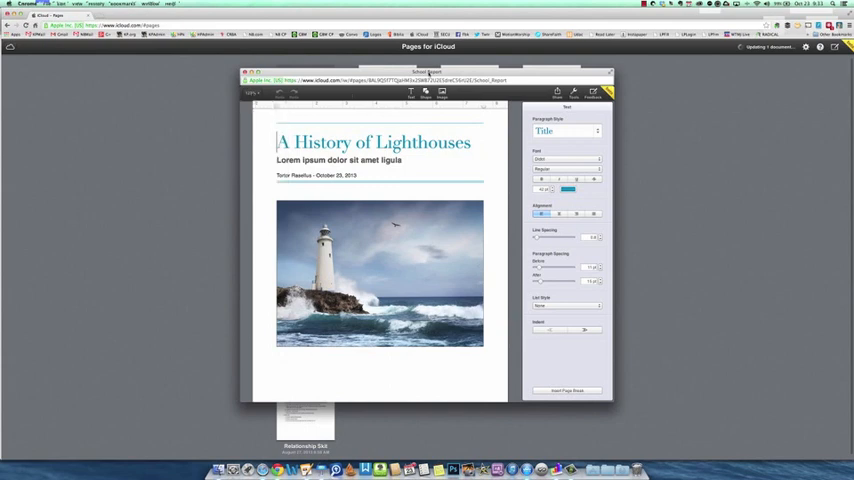